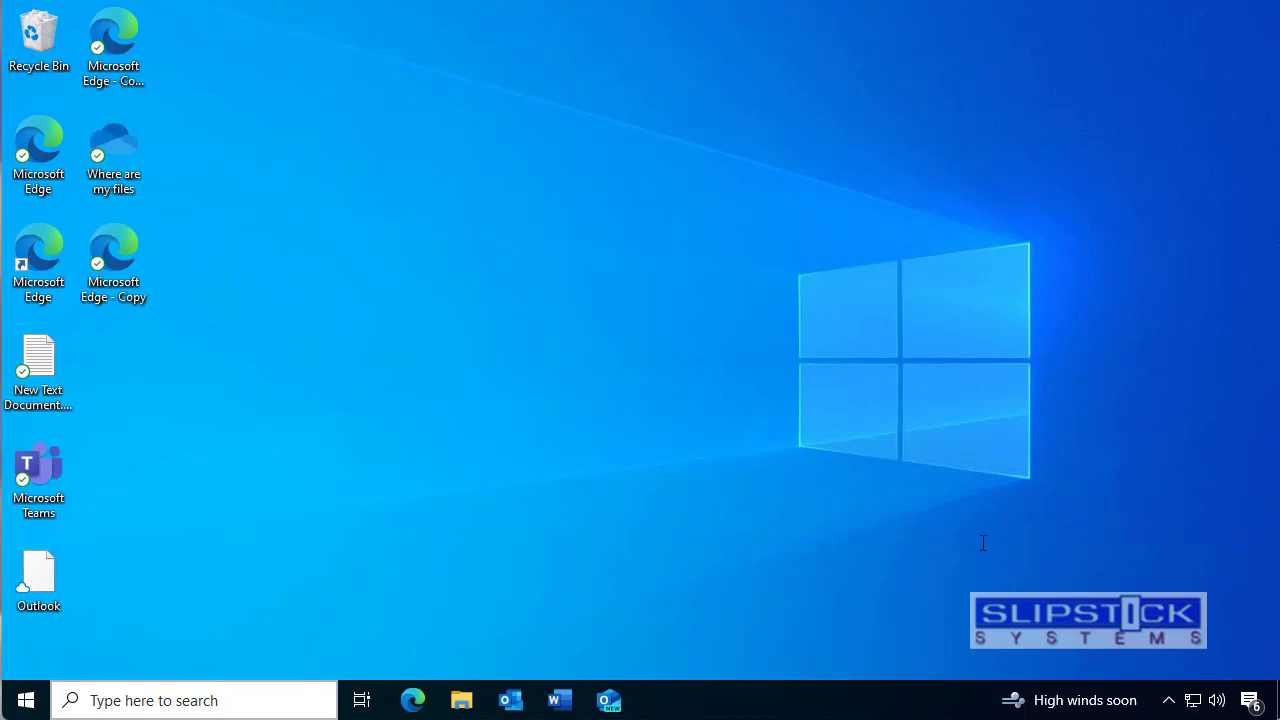
{"action": "mouse_move", "coordinate": [692, 533]}
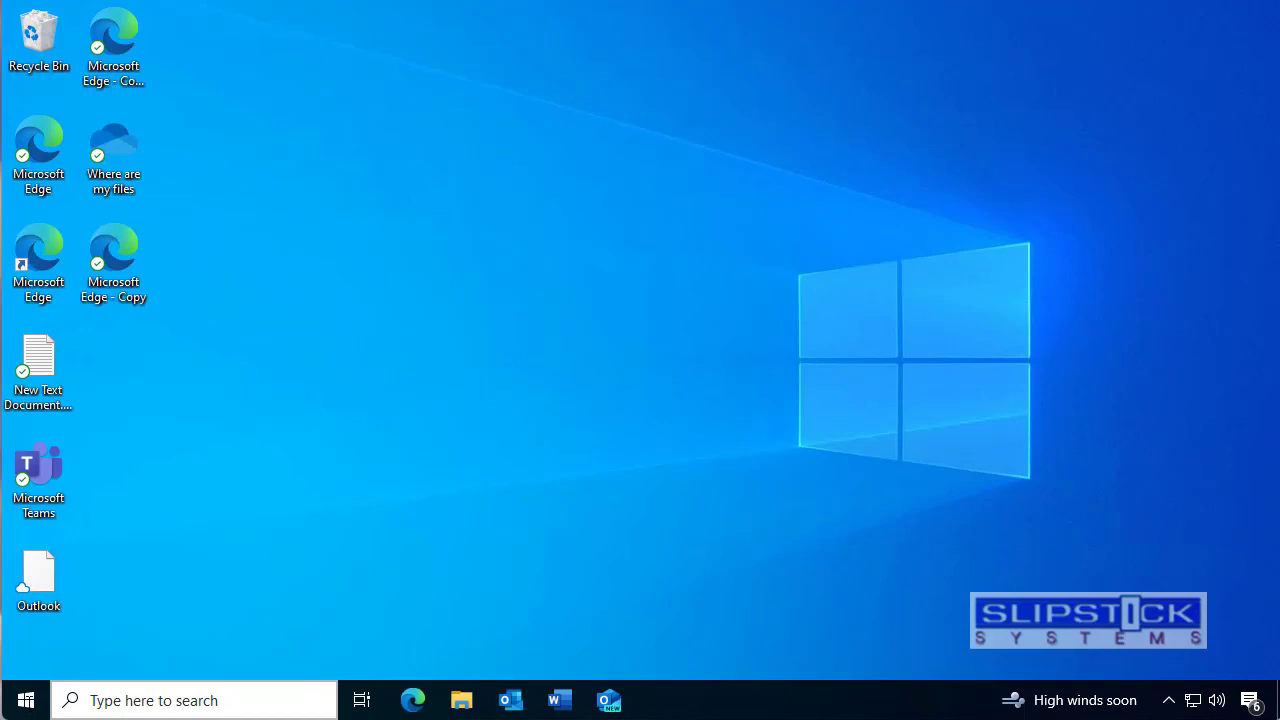
Open the Start menu to locate the Outlook (new) app tile.
{"action": "left_click", "coordinate": [25, 699]}
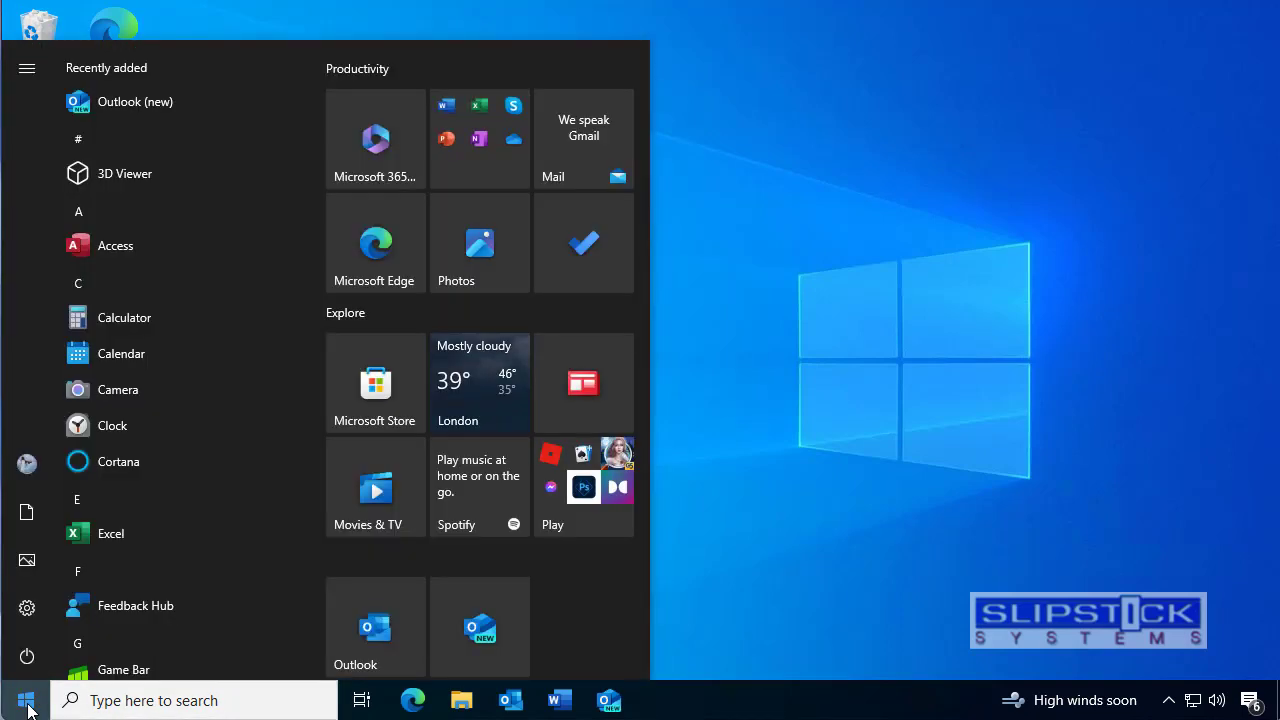
{"action": "mouse_move", "coordinate": [480, 628]}
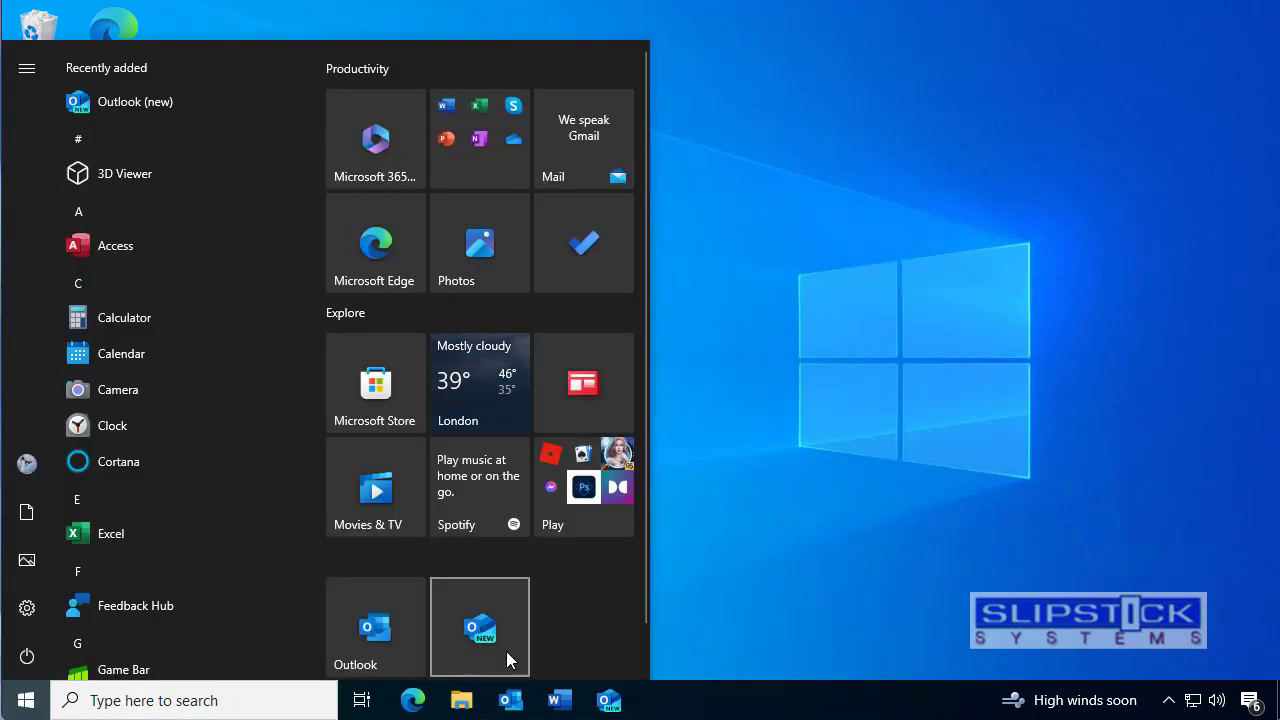
{"action": "mouse_move", "coordinate": [480, 628]}
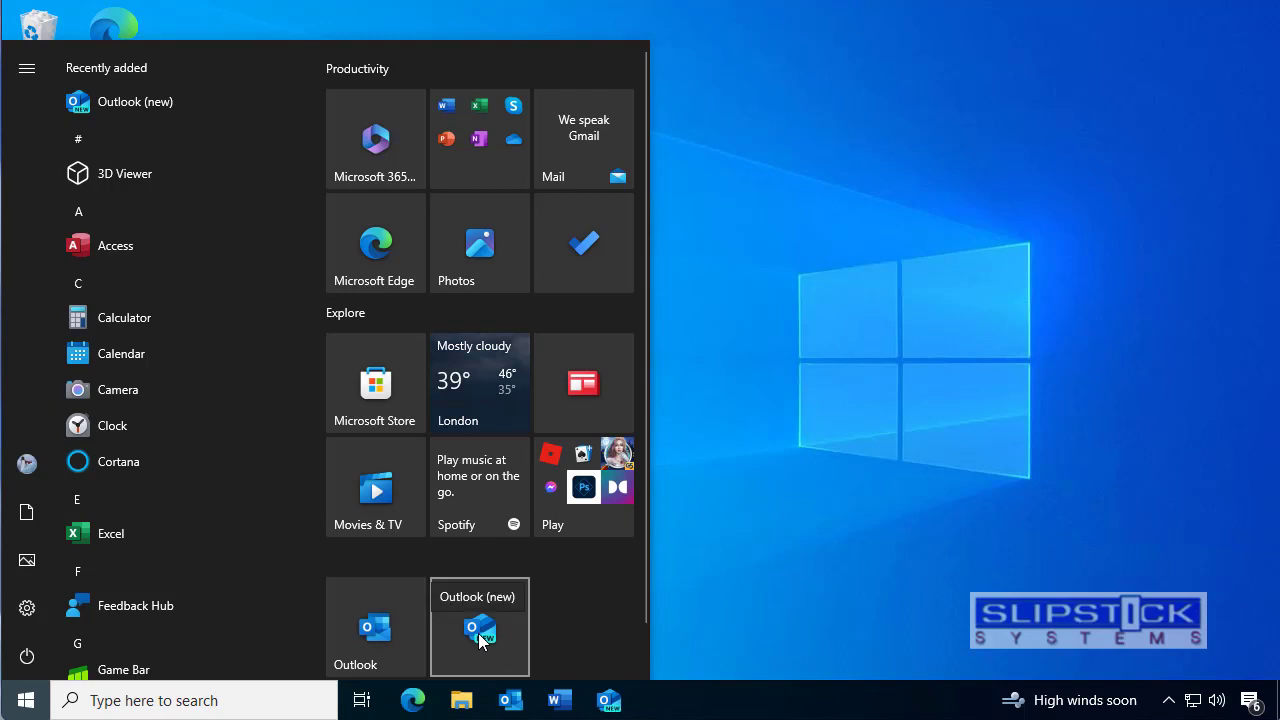
{"action": "mouse_move", "coordinate": [25, 700]}
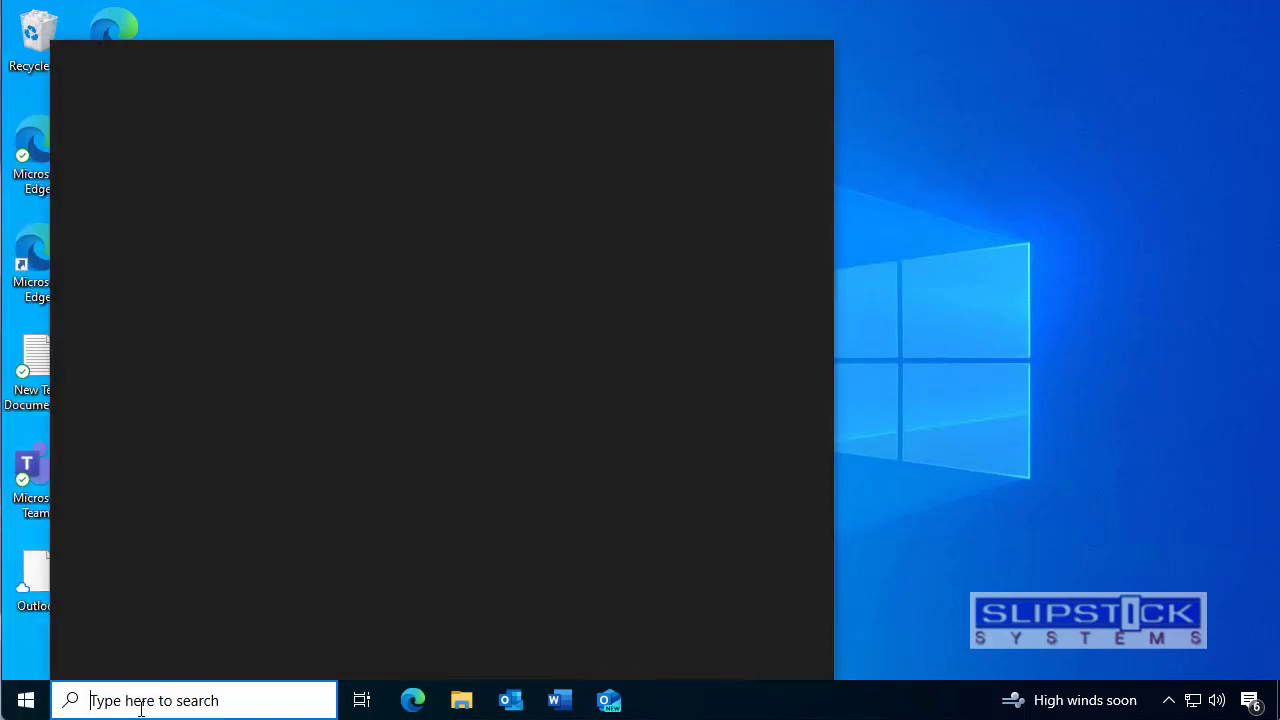
Search 'outlook' and expand Outlook (new)'s details pane with its full action list.
{"action": "type", "text": "outlook"}
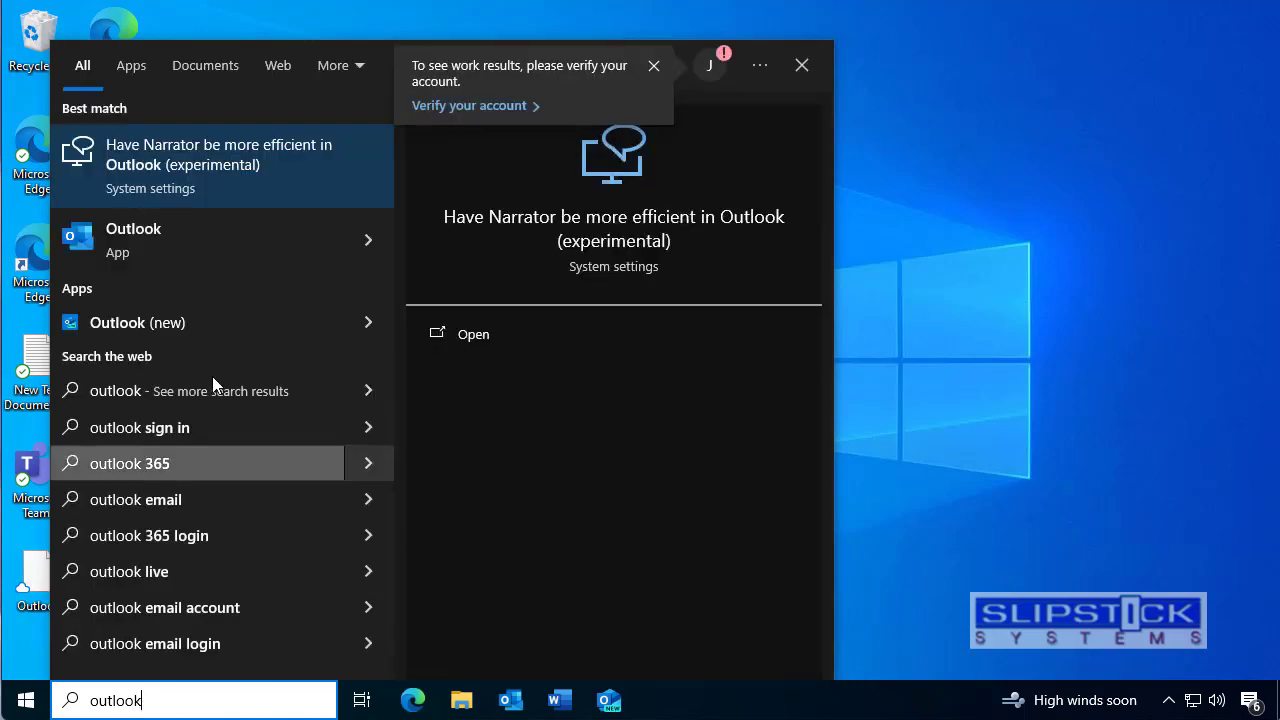
{"action": "mouse_move", "coordinate": [367, 330]}
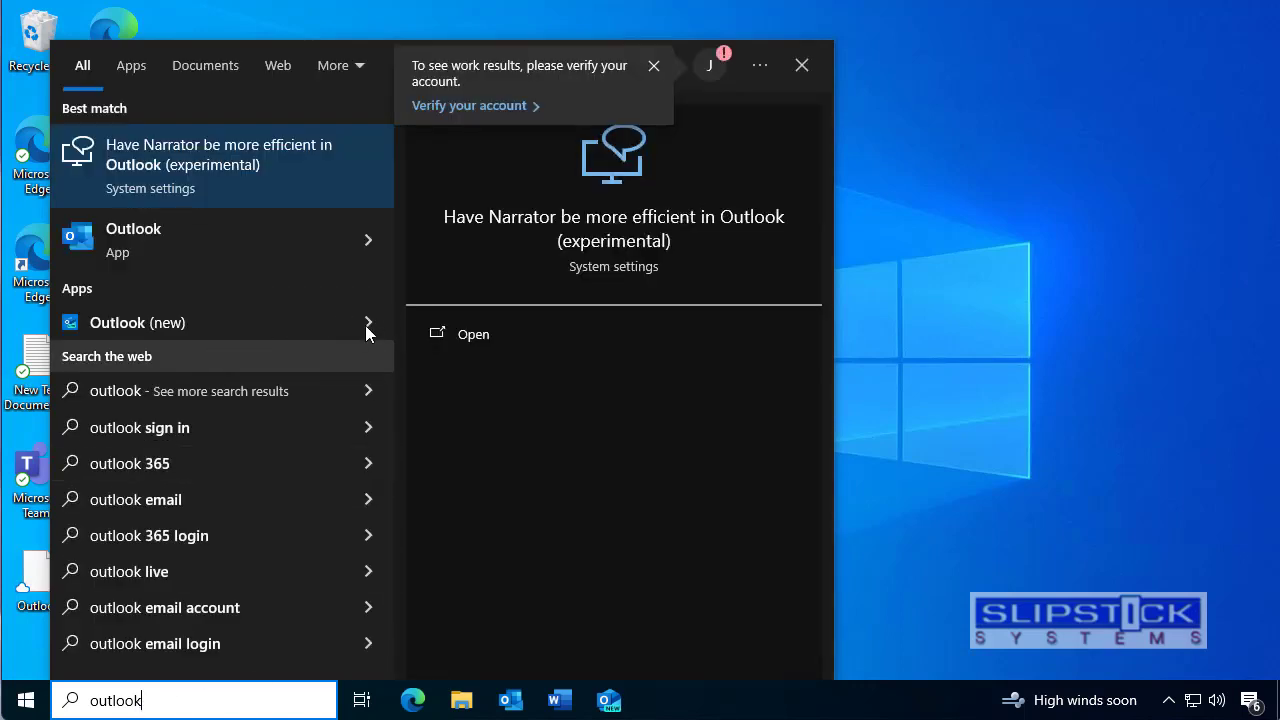
{"action": "left_click", "coordinate": [200, 322]}
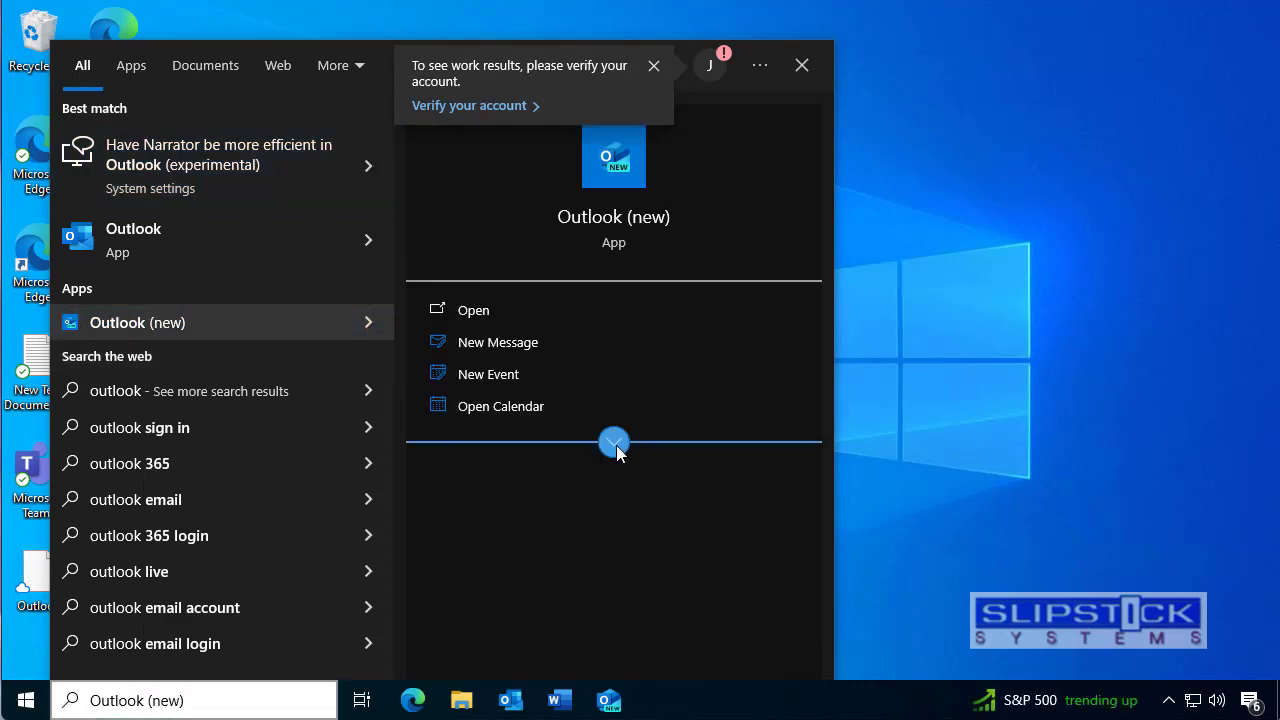
{"action": "left_click", "coordinate": [613, 443]}
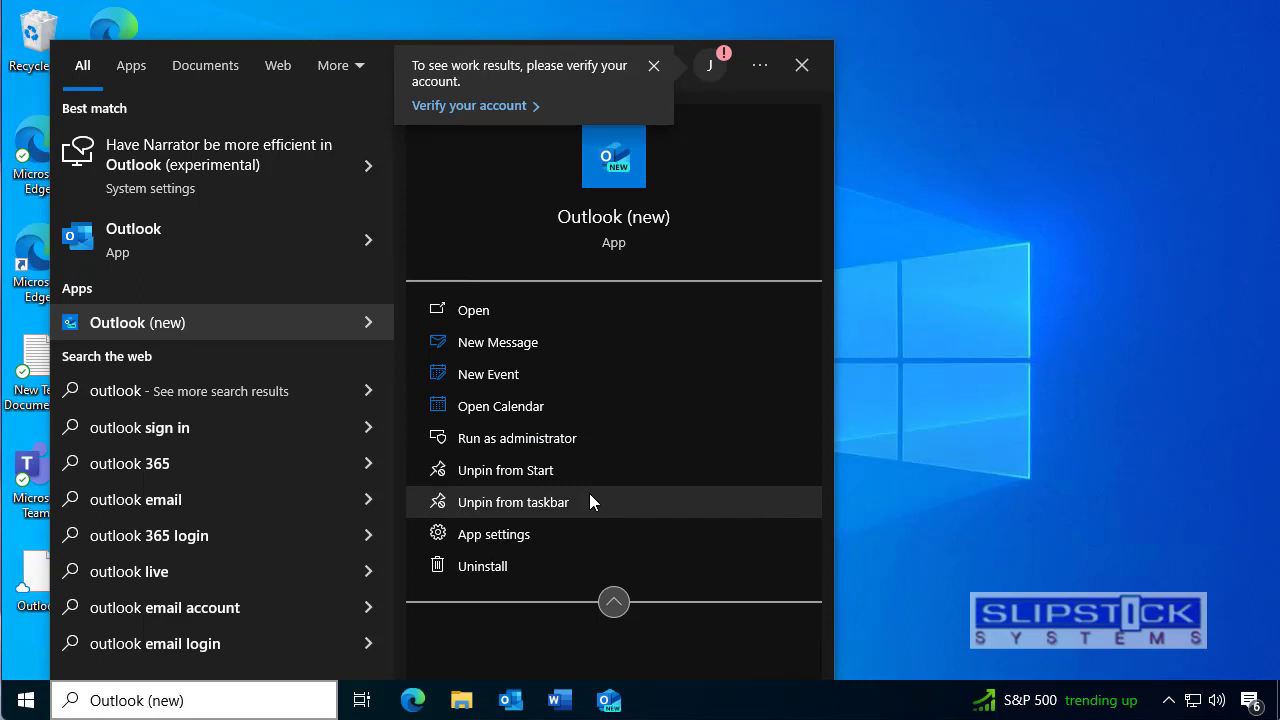
{"action": "mouse_move", "coordinate": [504, 470]}
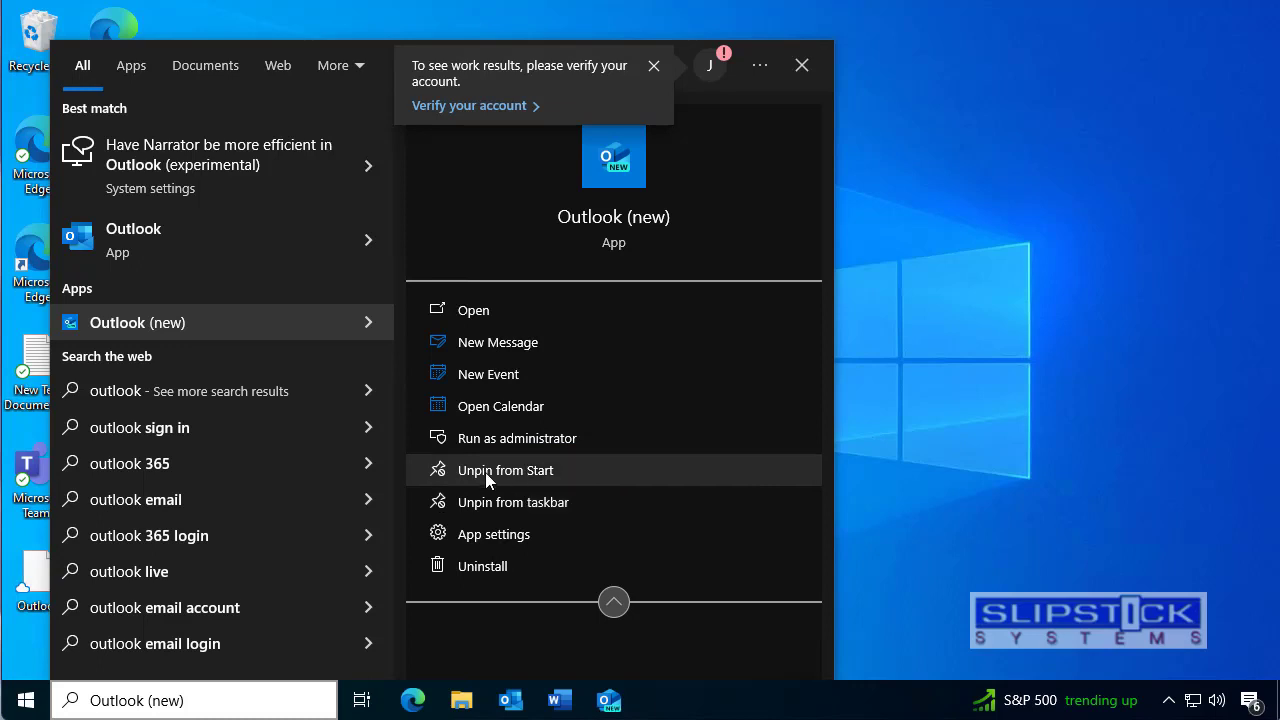
{"action": "mouse_move", "coordinate": [25, 700]}
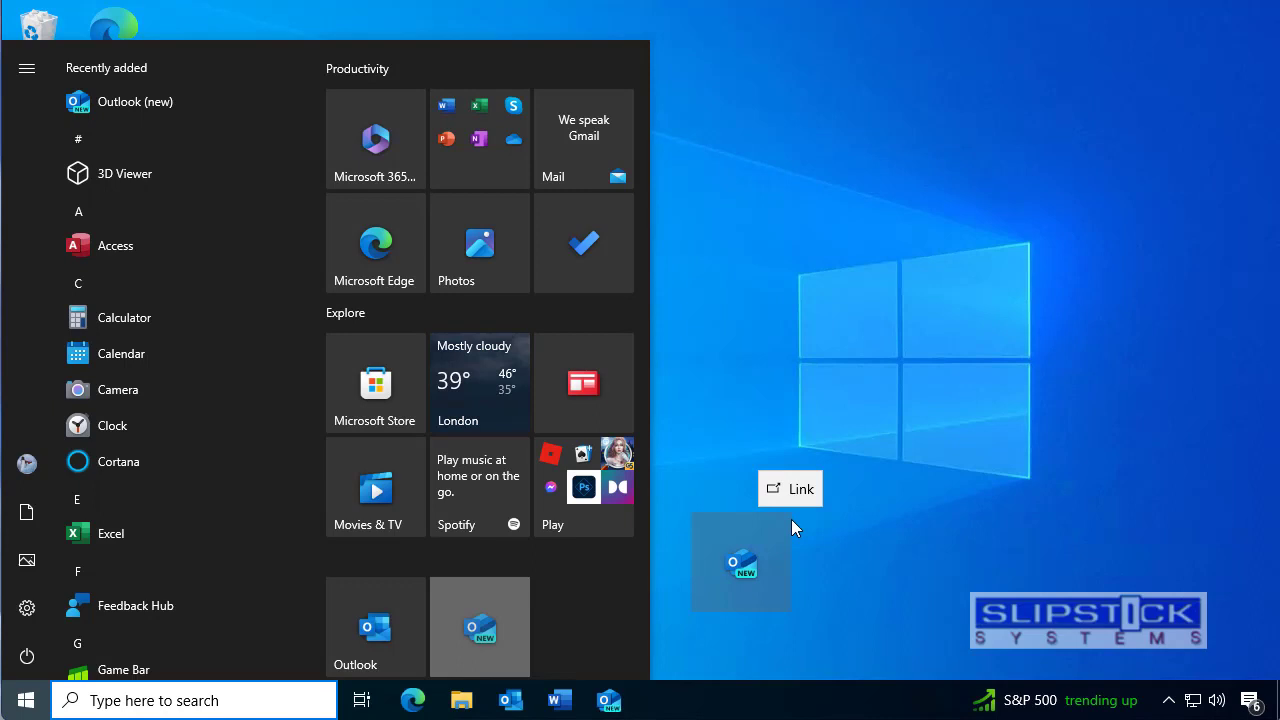
Drag the Outlook (new) tile from Start onto the desktop as a shortcut.
{"action": "left_click", "coordinate": [790, 530]}
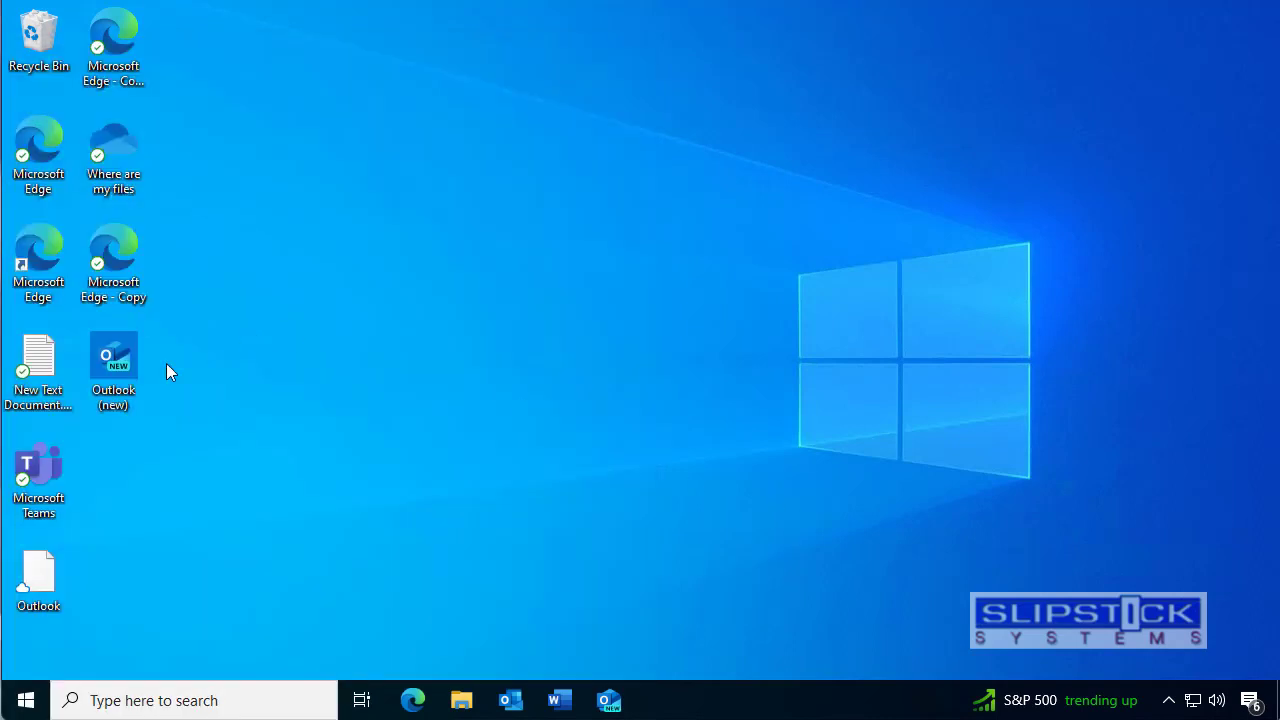
{"action": "mouse_move", "coordinate": [462, 699]}
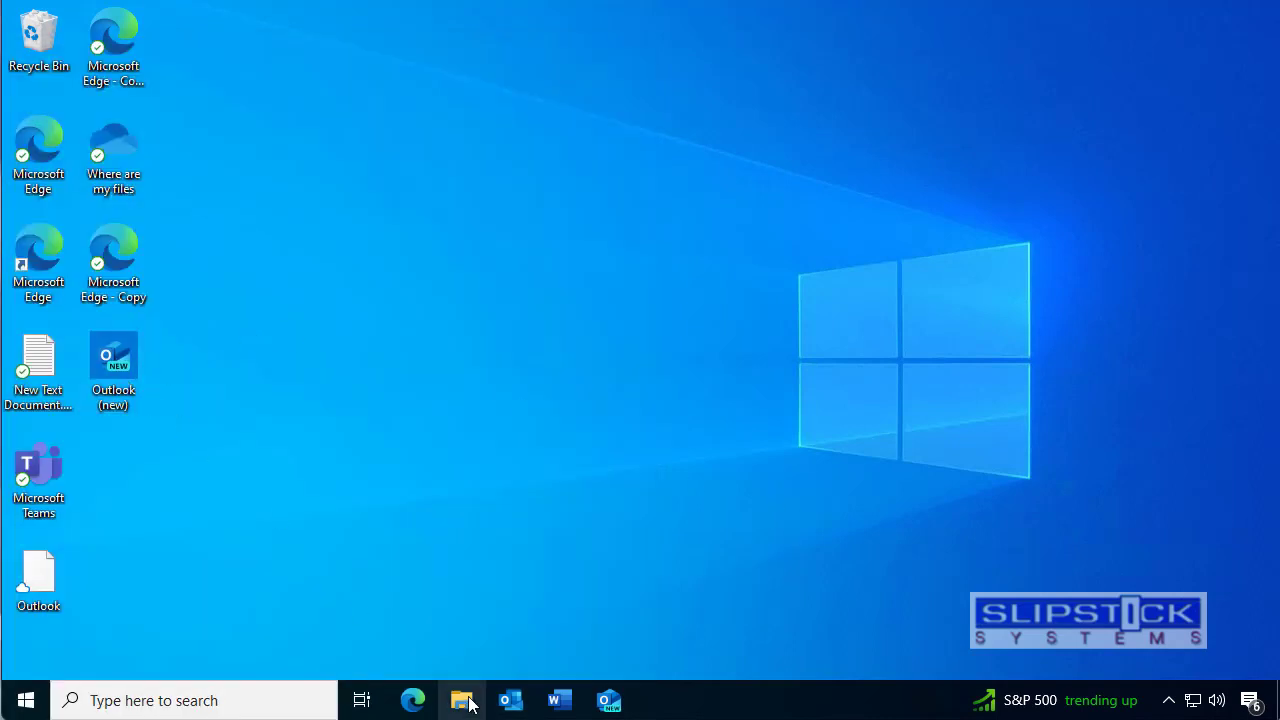
Open File Explorer and go to the Startup folder via shell:startup.
{"action": "left_click", "coordinate": [461, 699]}
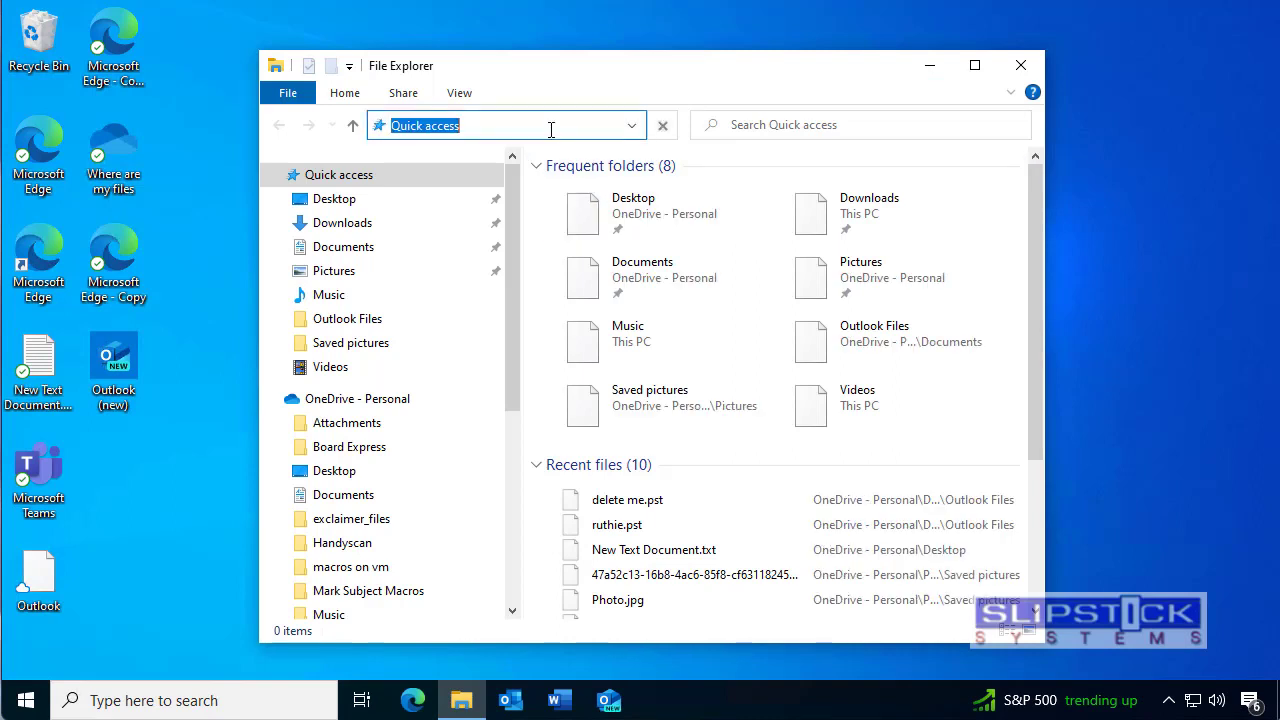
{"action": "type", "text": "sh"}
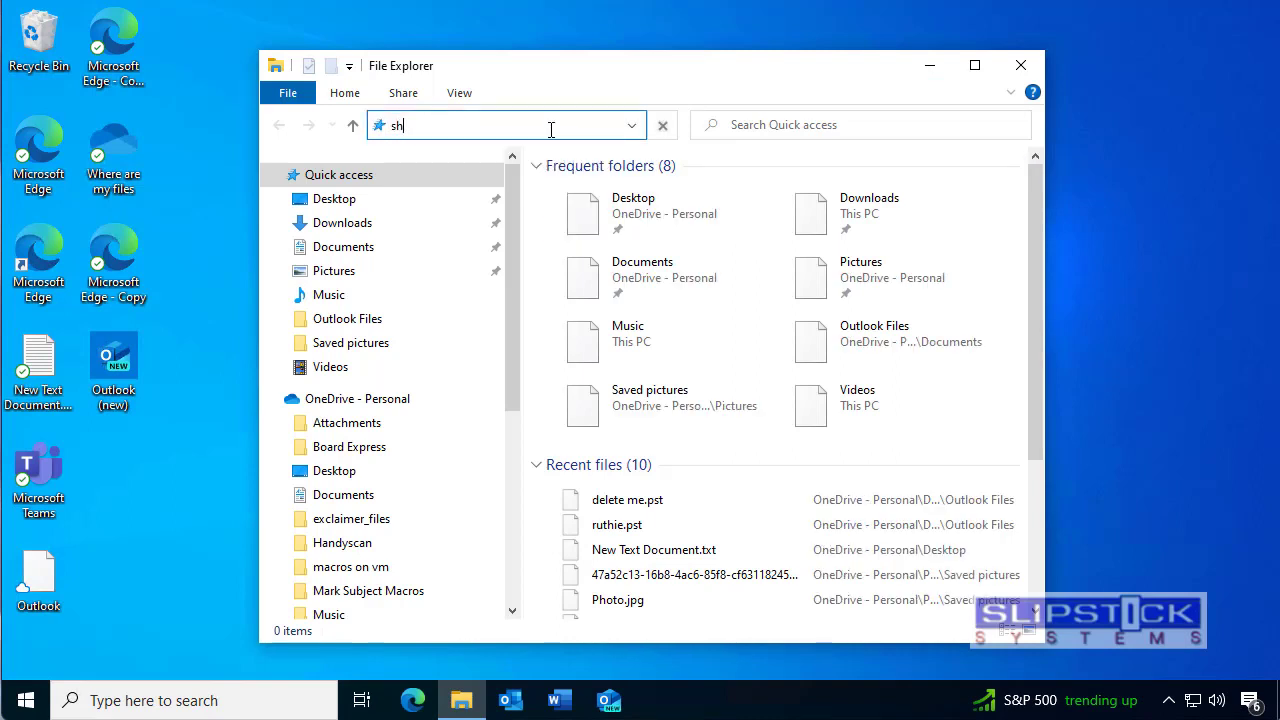
{"action": "type", "text": "ell:"}
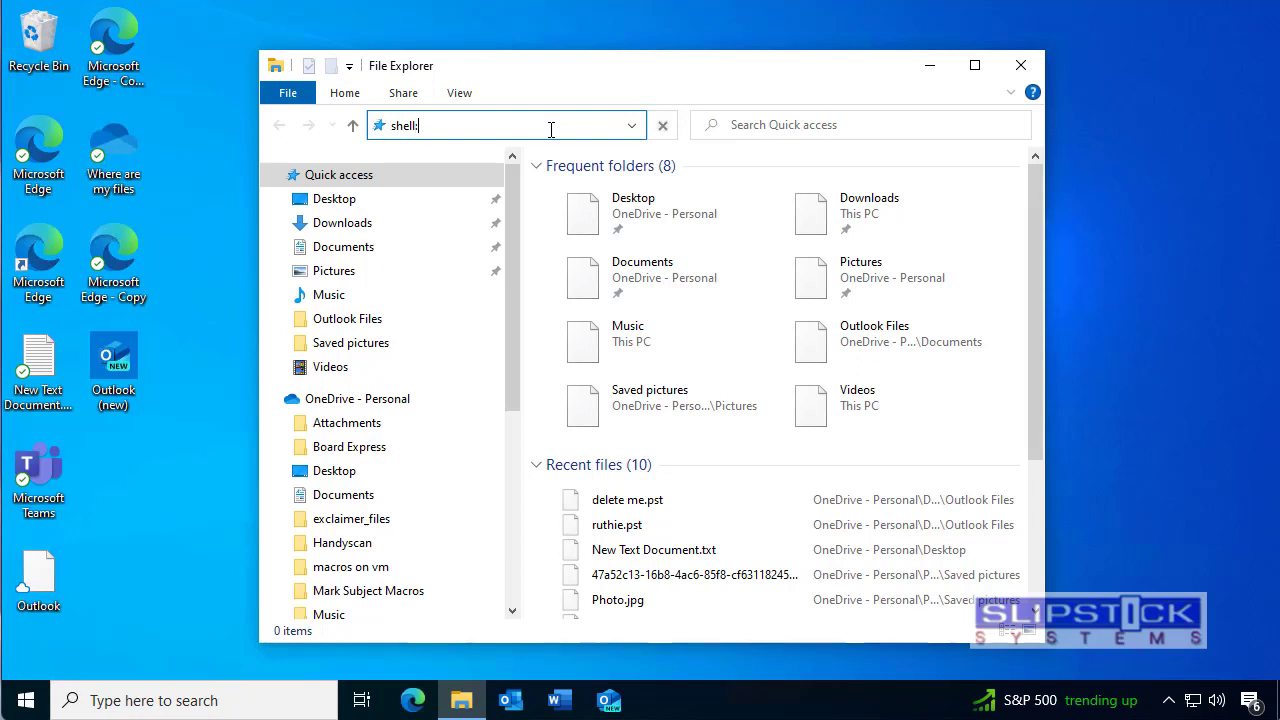
{"action": "type", "text": "startu"}
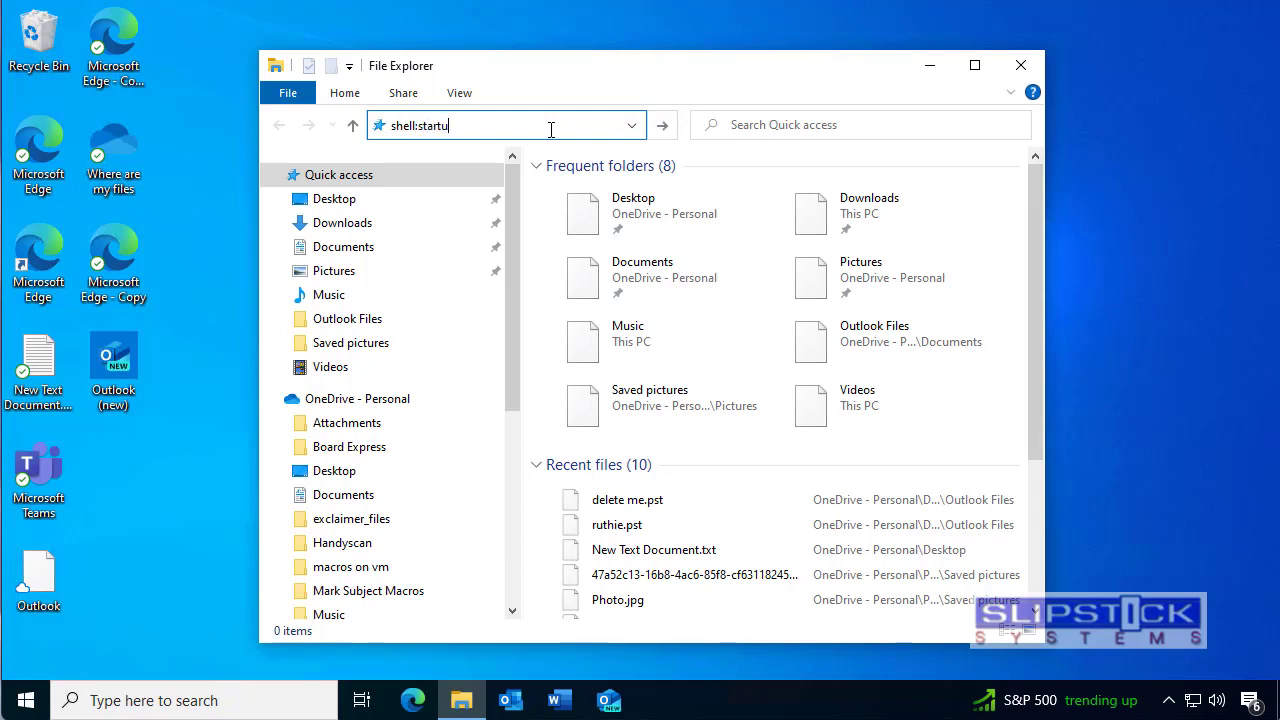
{"action": "type", "text": "p"}
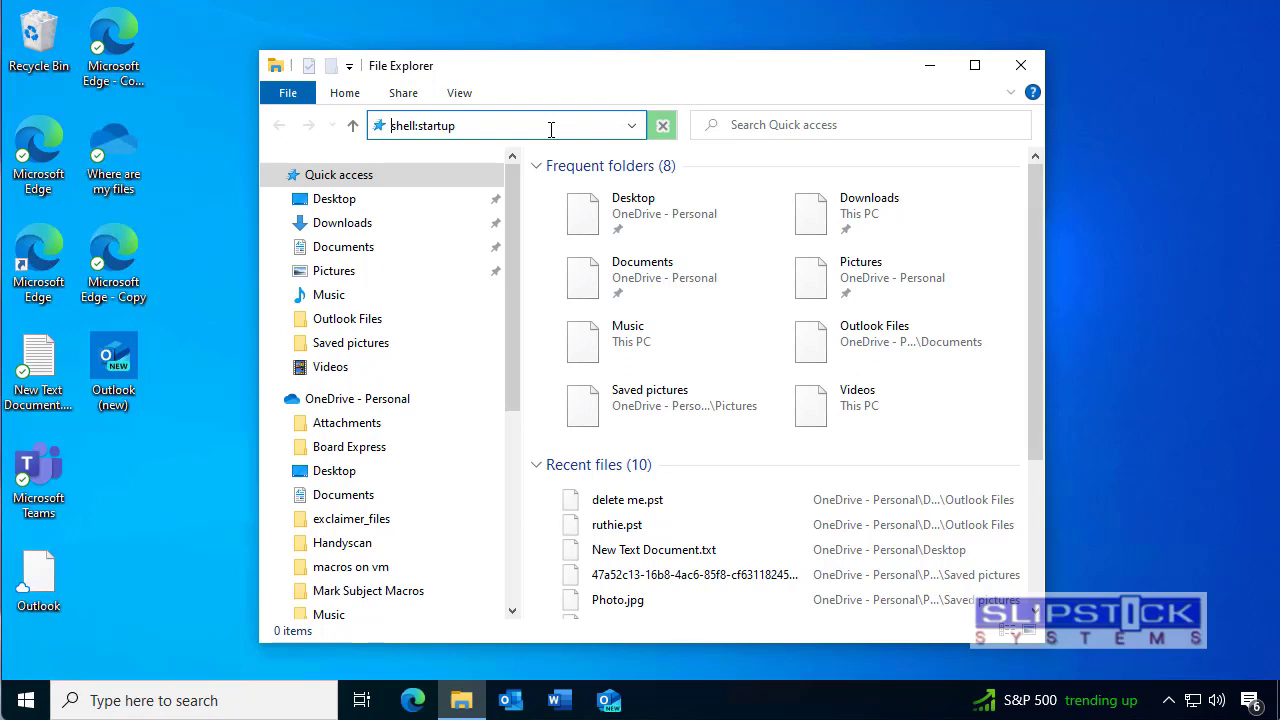
{"action": "key", "text": "Return"}
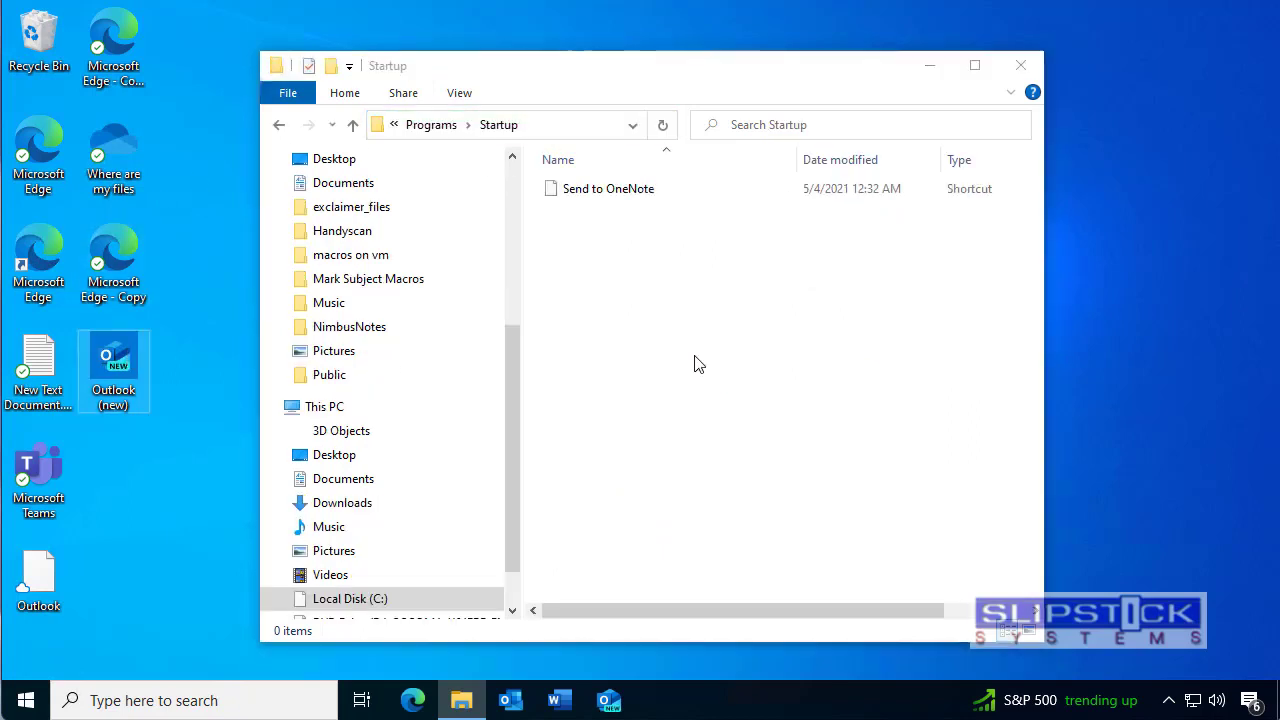
Move the Outlook (new) desktop shortcut into Startup and close the folder window.
{"action": "left_click", "coordinate": [608, 188]}
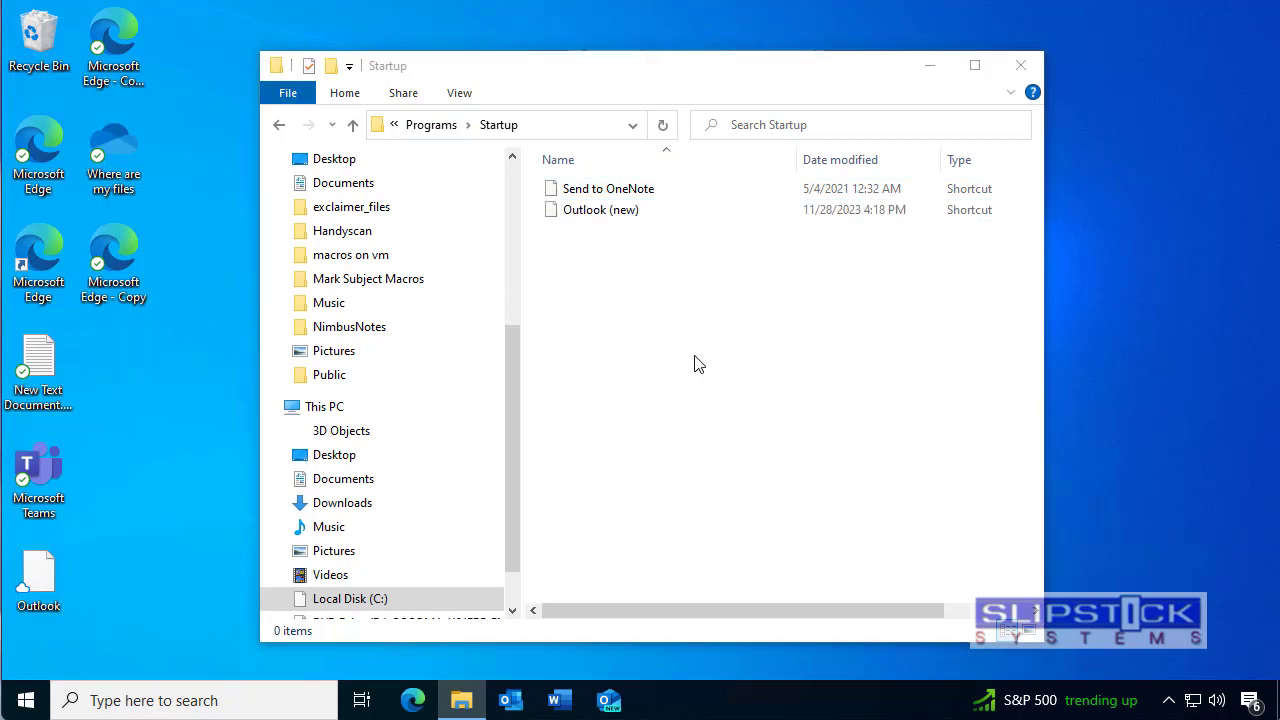
{"action": "left_click", "coordinate": [601, 209]}
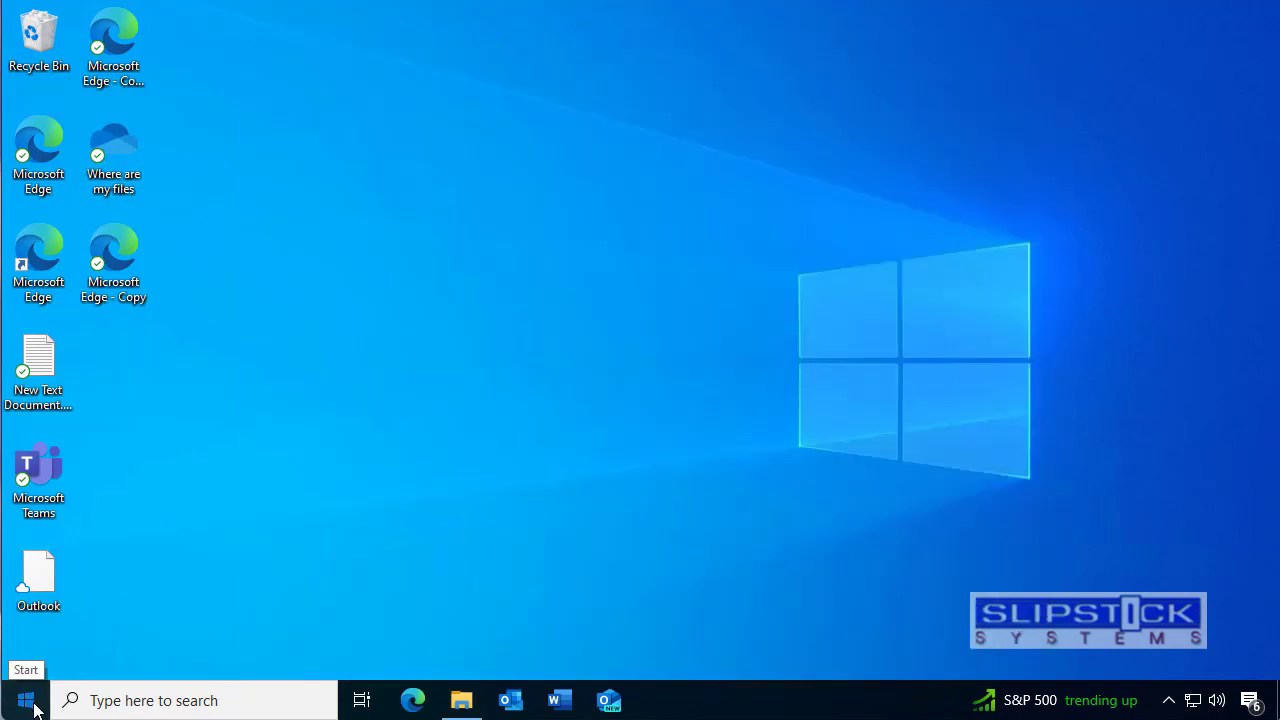
{"action": "left_click", "coordinate": [25, 699]}
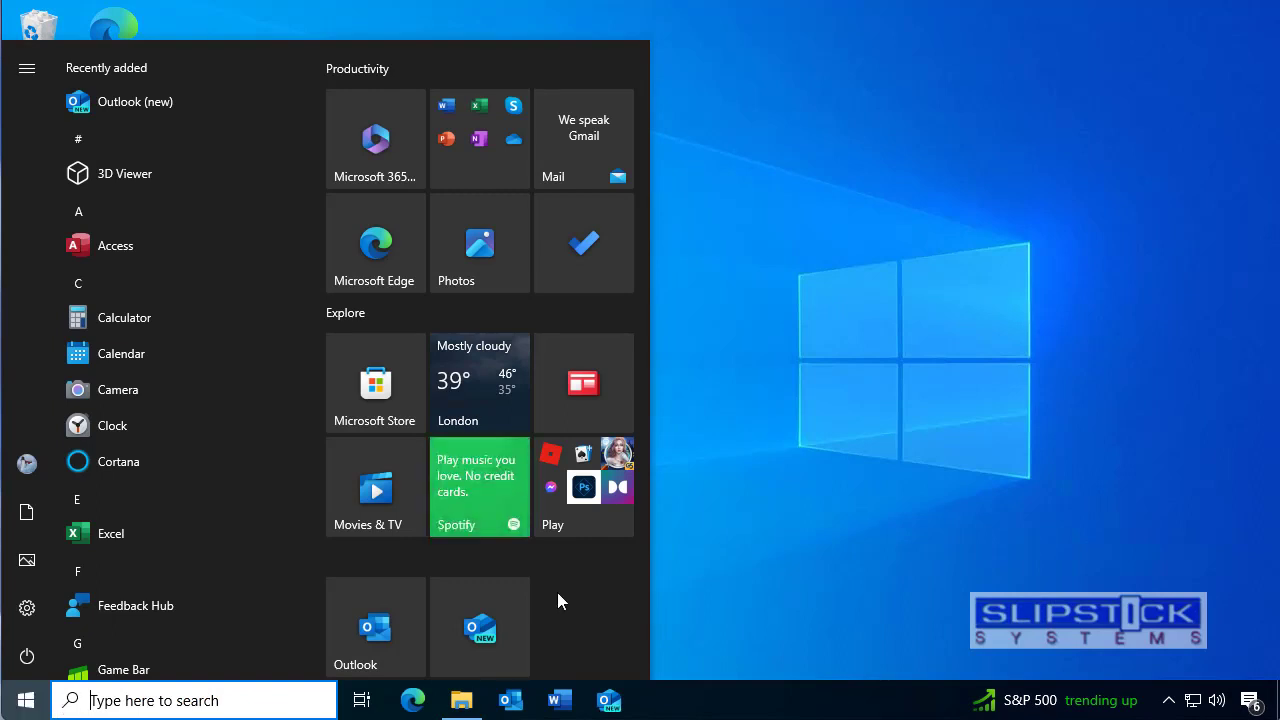